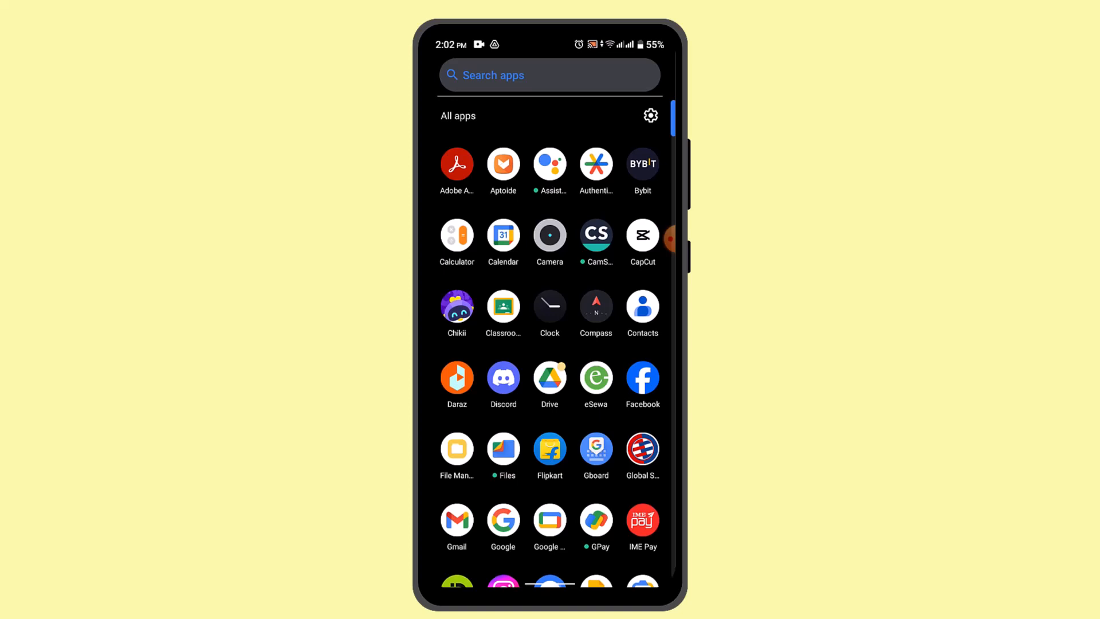
Launch the Bybit app from the Android app drawer
left_click(642, 162)
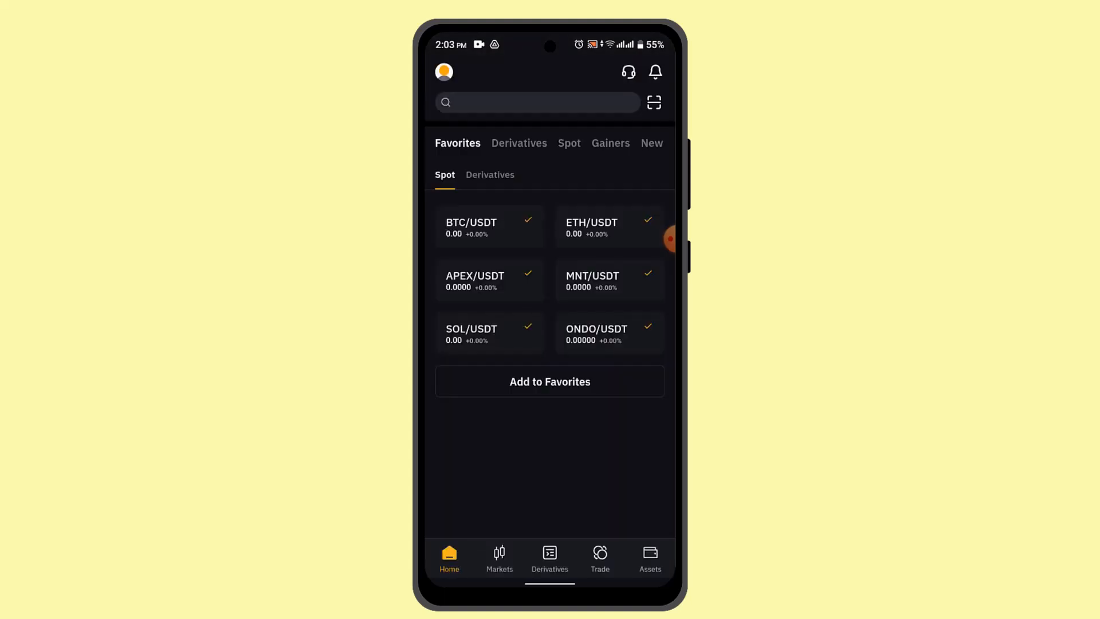
Go to My Assets, dismiss the welcome guide, and start a Transfer between accounts
left_click(649, 558)
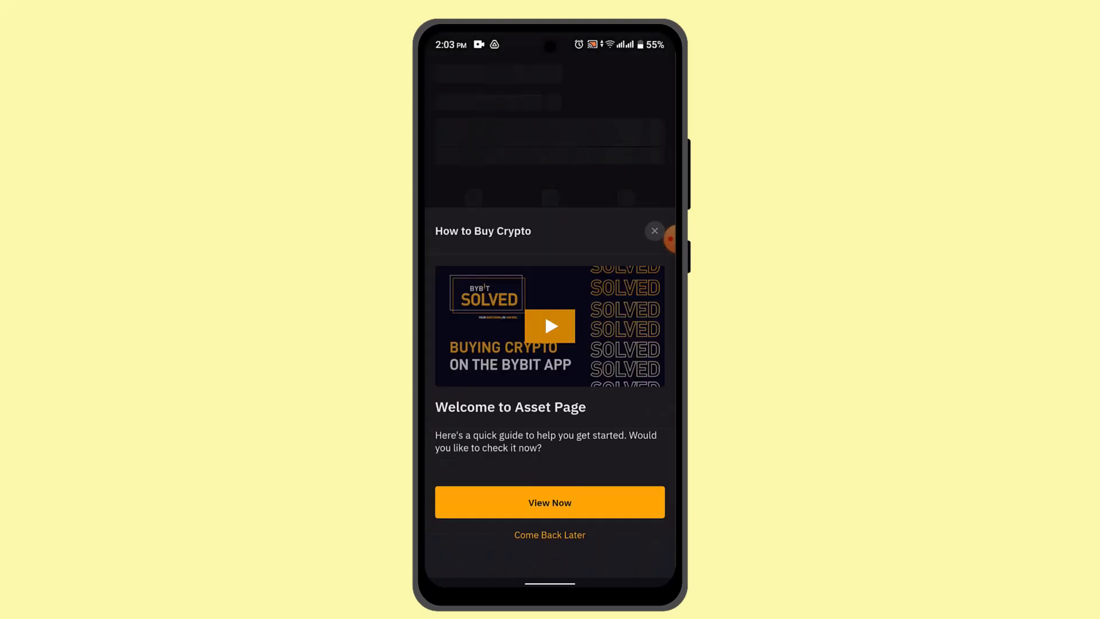
left_click(654, 230)
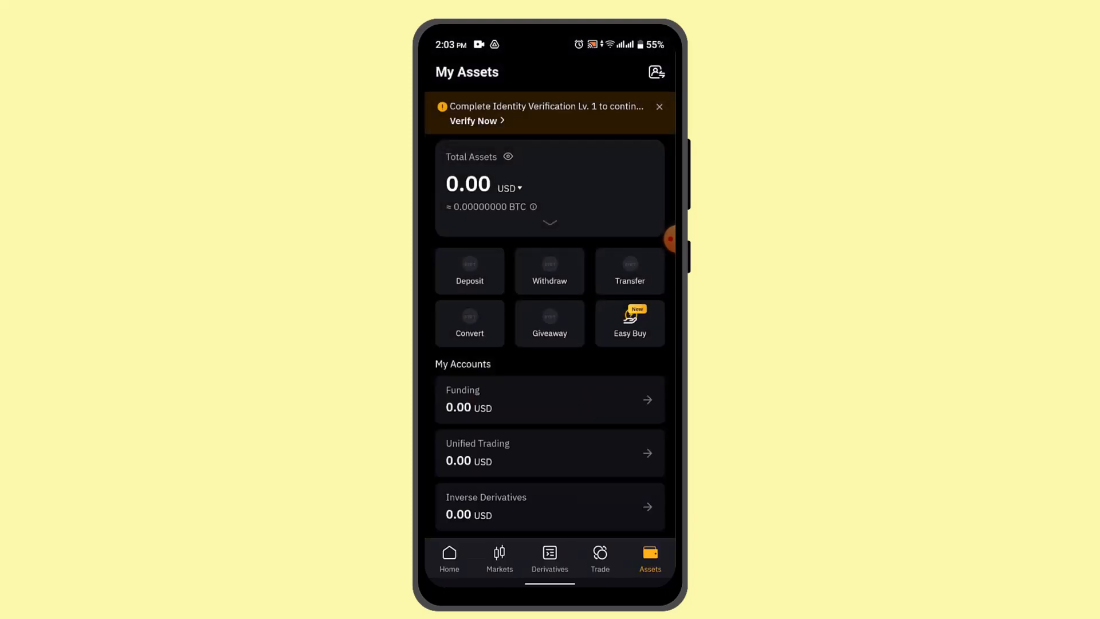
left_click(629, 270)
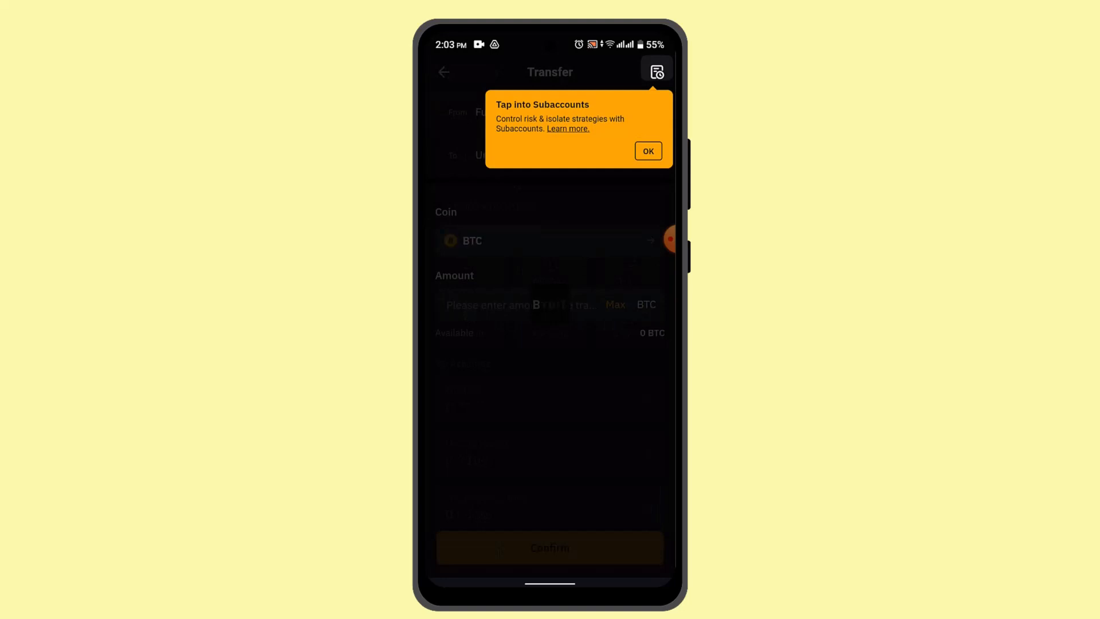
Set the transfer destination to Inverse Derivatives Account and enter 100239 BTC as the amount
left_click(647, 151)
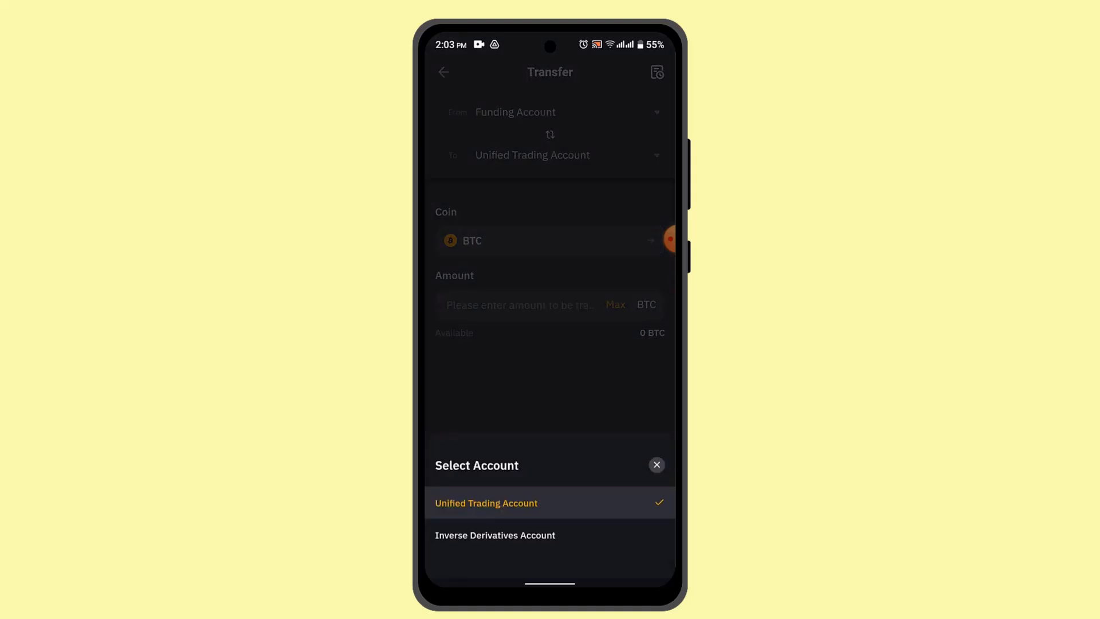
left_click(495, 536)
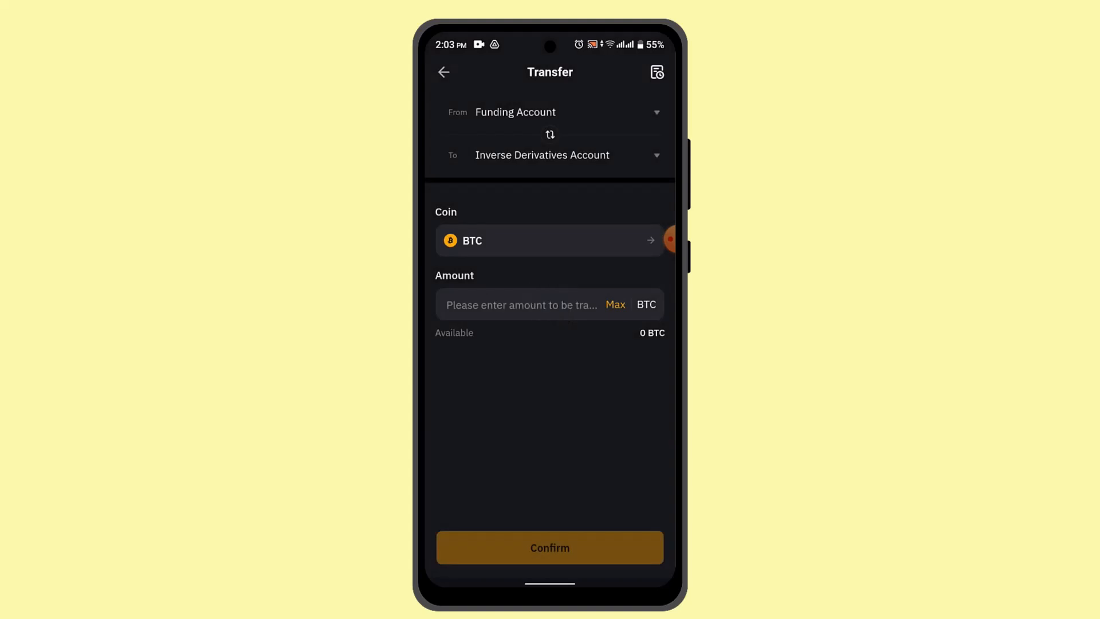
type("1")
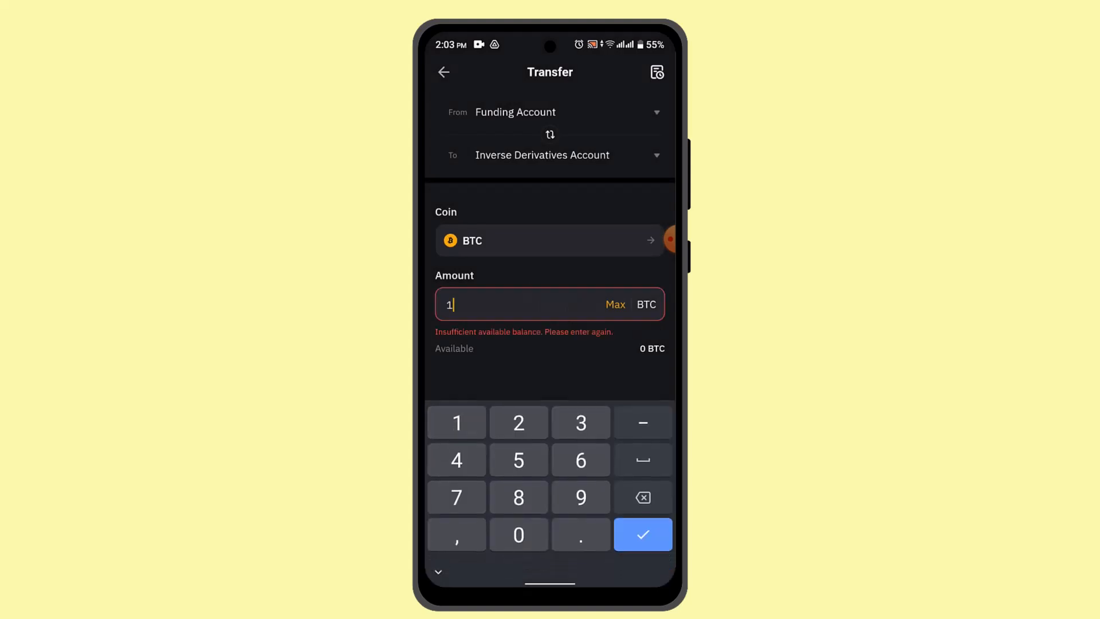
type("002")
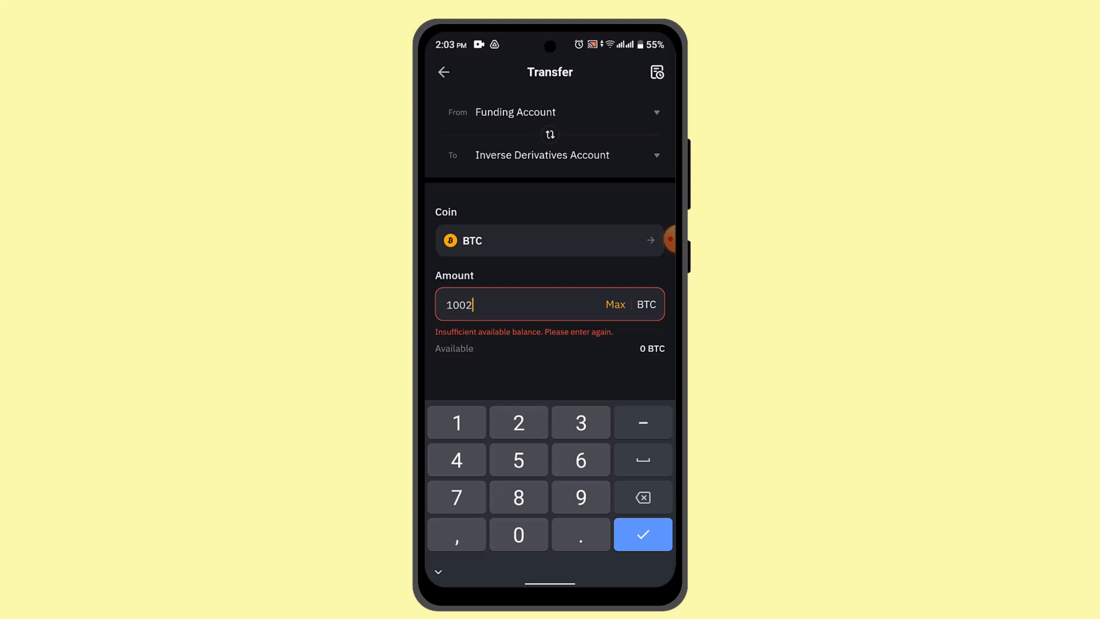
left_click(642, 534)
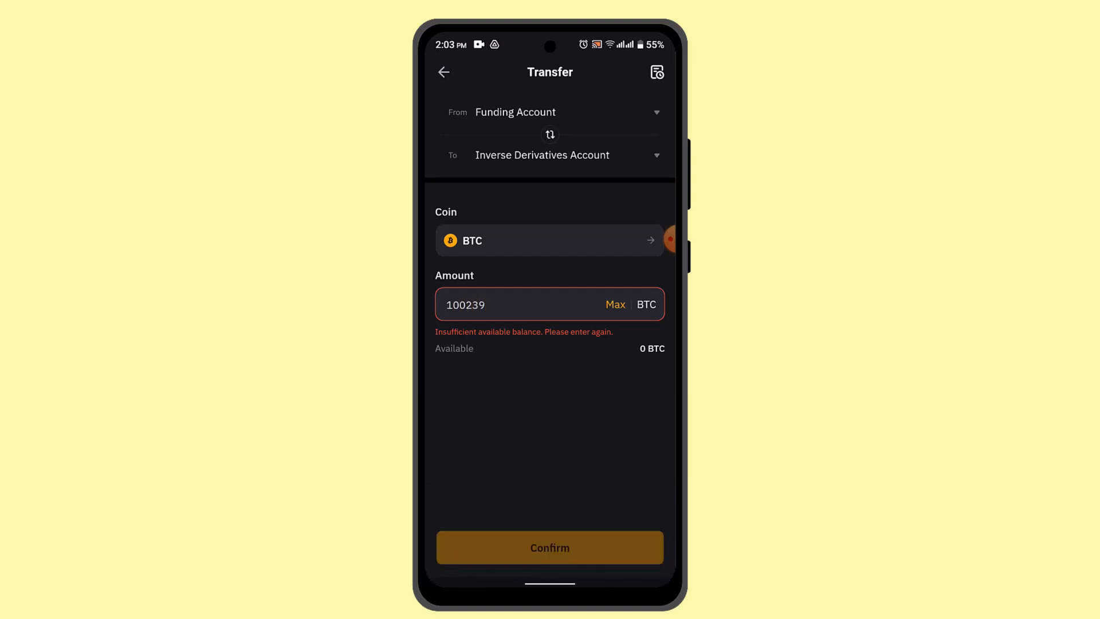